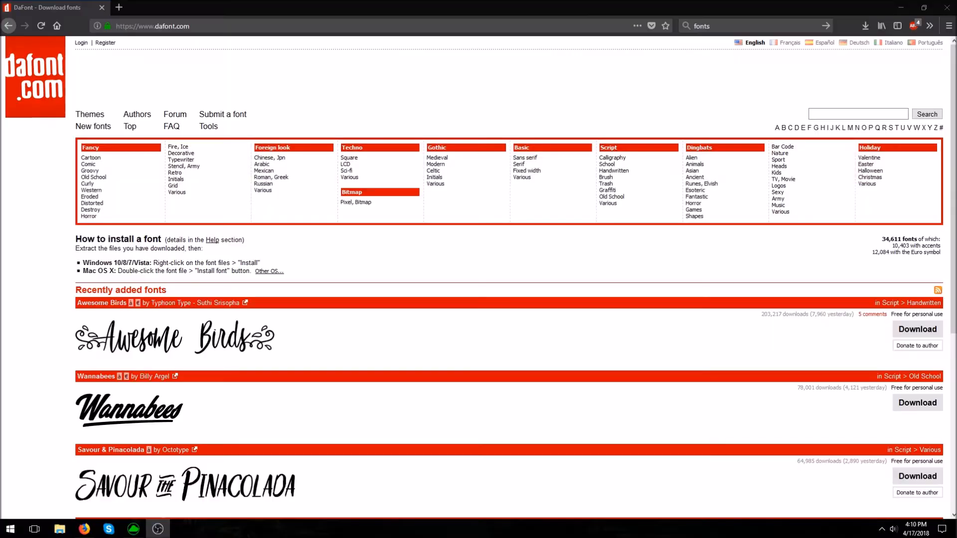
{"action": "mouse_move", "coordinate": [648, 387]}
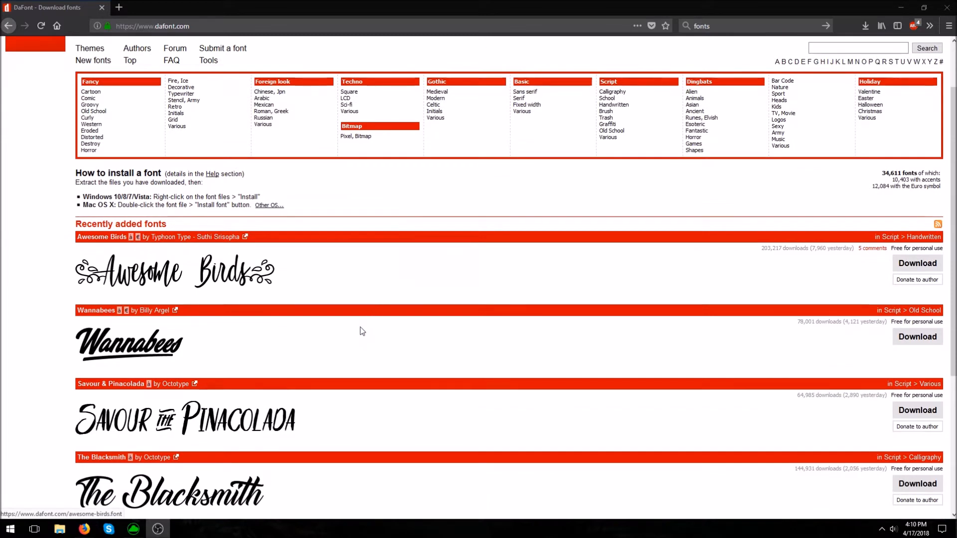
{"action": "mouse_move", "coordinate": [363, 324]}
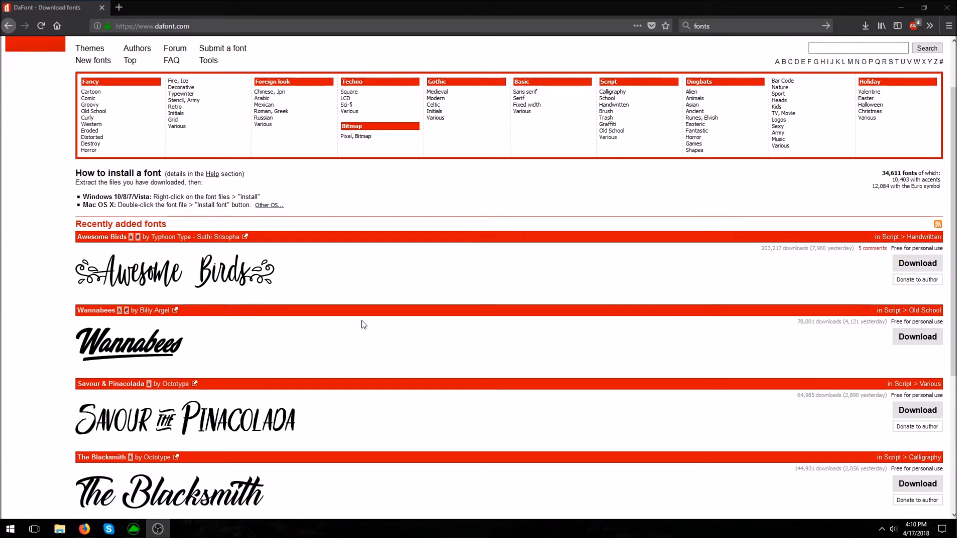
{"action": "mouse_move", "coordinate": [317, 320]}
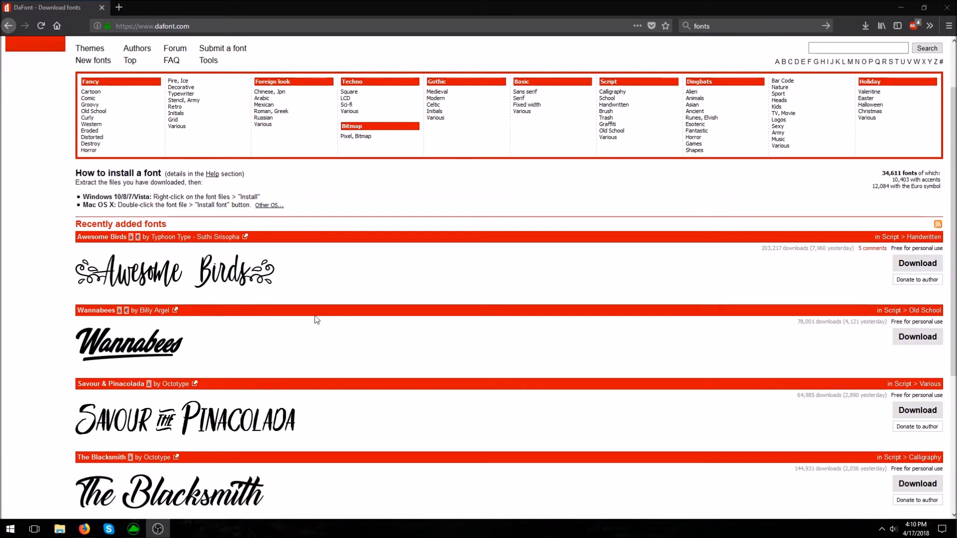
{"action": "mouse_move", "coordinate": [474, 269]}
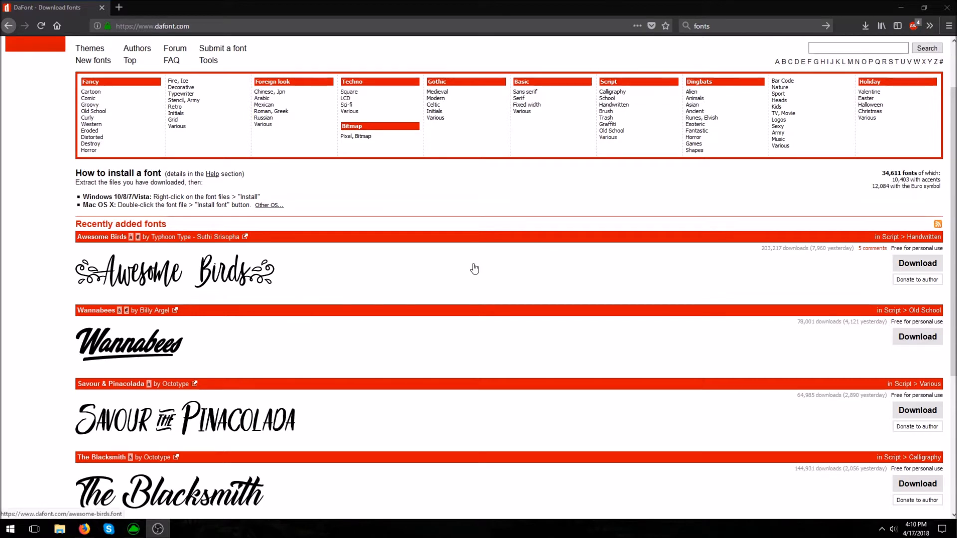
{"action": "mouse_move", "coordinate": [470, 267]}
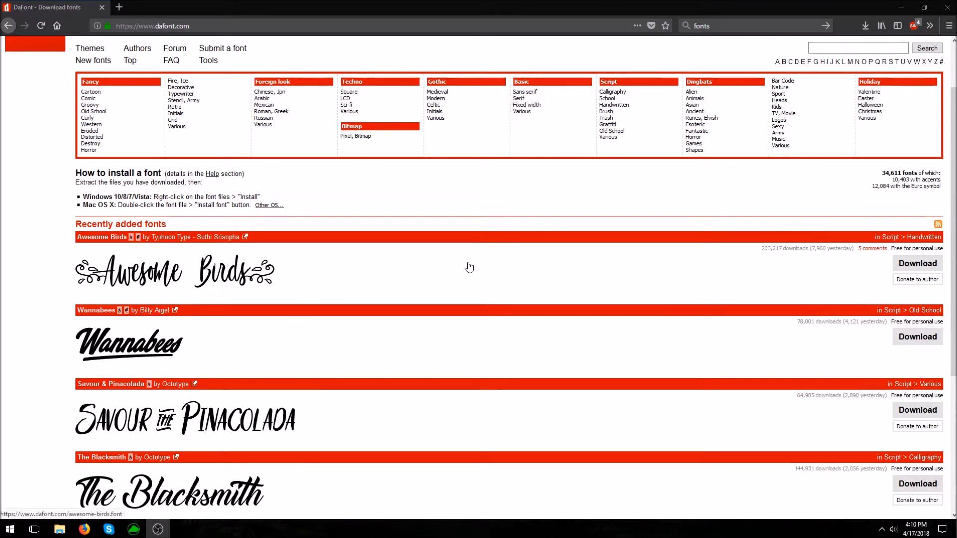
{"action": "mouse_move", "coordinate": [294, 47]}
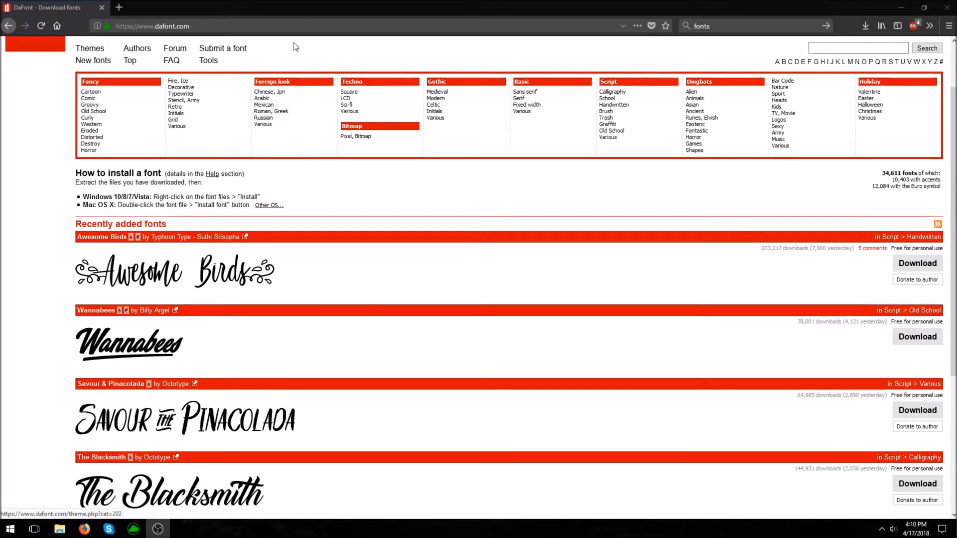
Filter DaFont's Pixel/Bitmap category to free licences and download Fipps as fipps.zip.
{"action": "scroll", "scroll_direction": "up", "scroll_amount": 3}
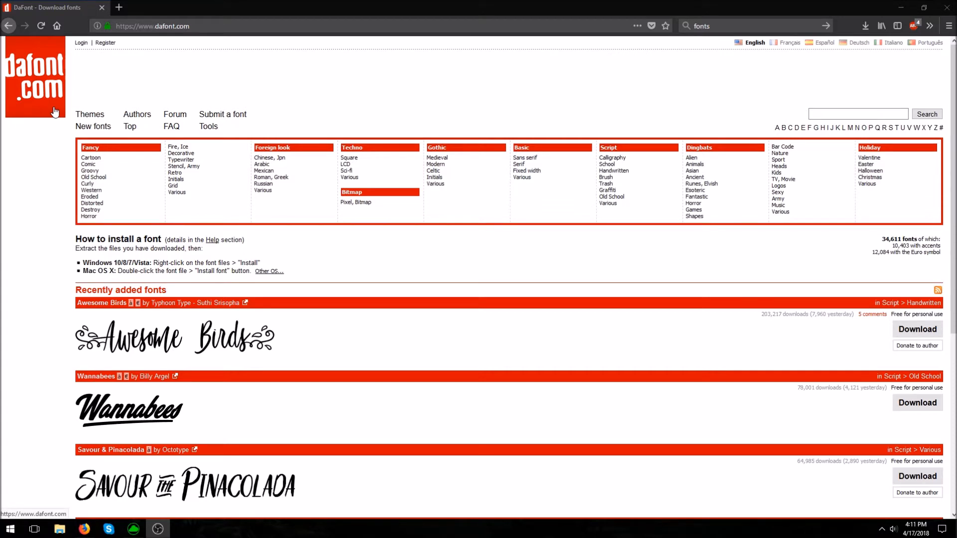
{"action": "mouse_move", "coordinate": [396, 176]}
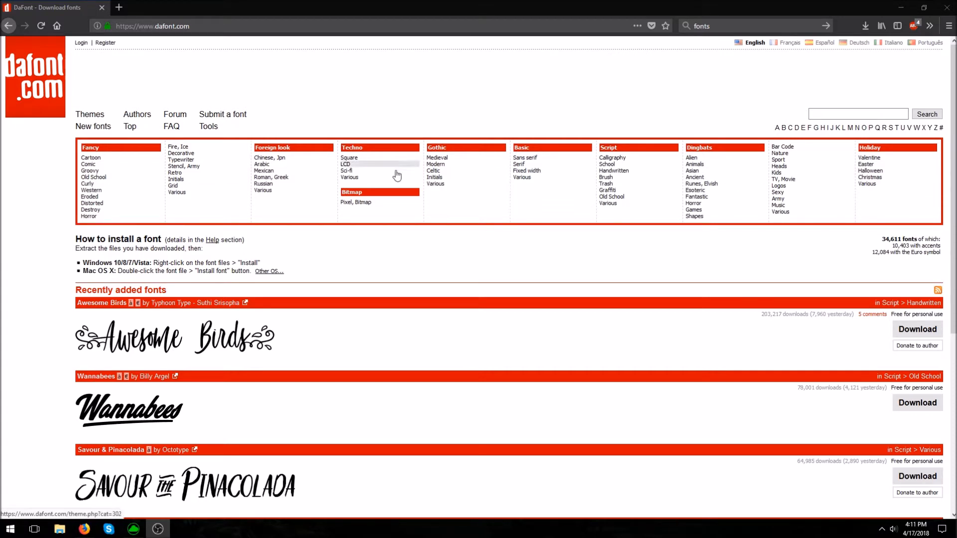
{"action": "mouse_move", "coordinate": [350, 204]}
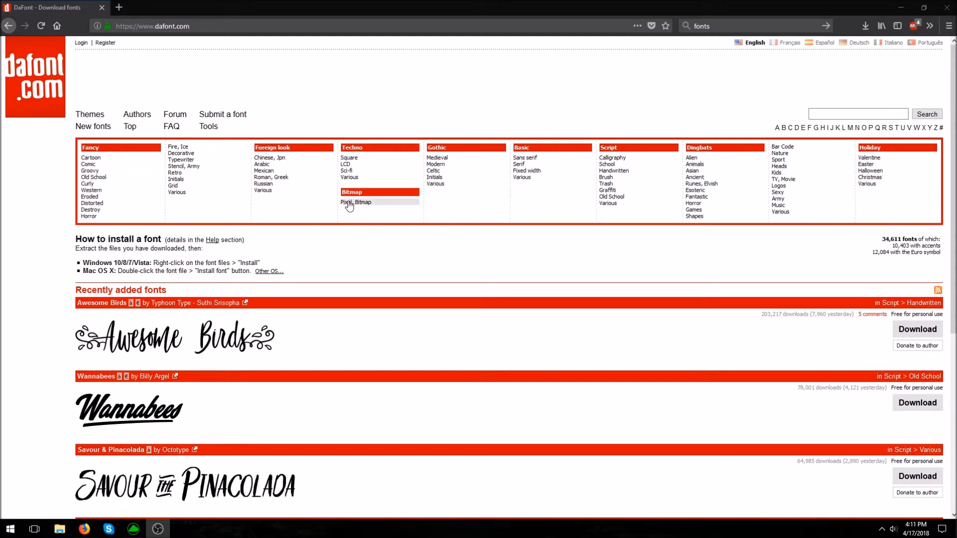
{"action": "left_click", "coordinate": [357, 203]}
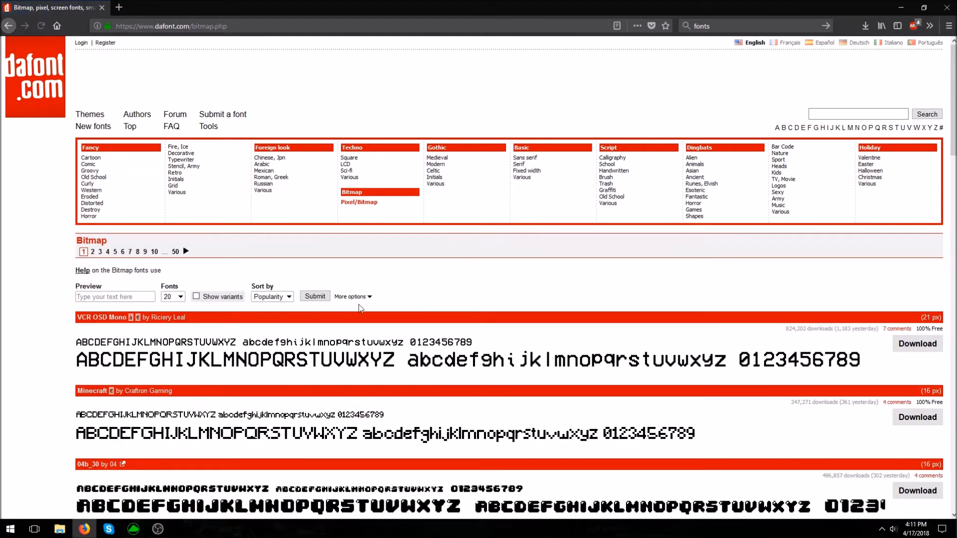
{"action": "mouse_move", "coordinate": [350, 298]}
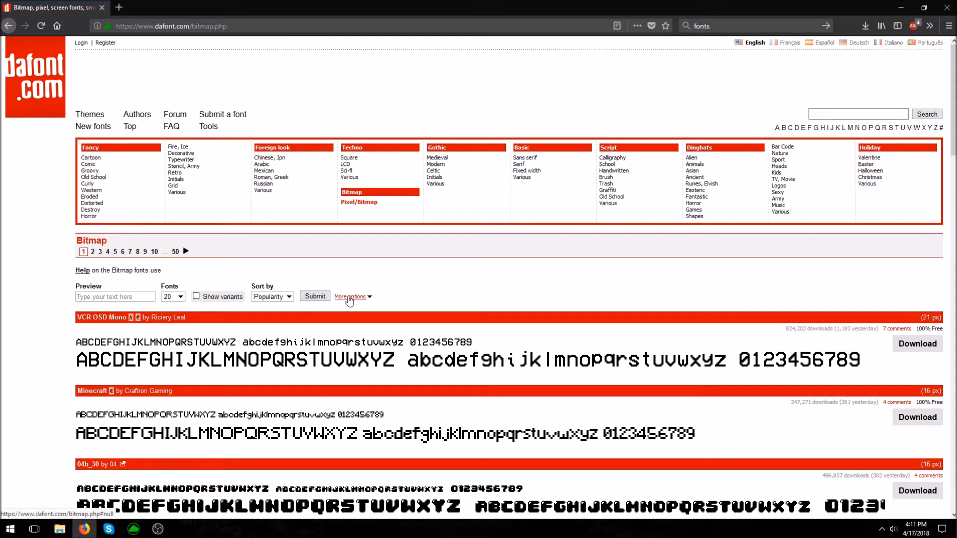
{"action": "left_click", "coordinate": [350, 297]}
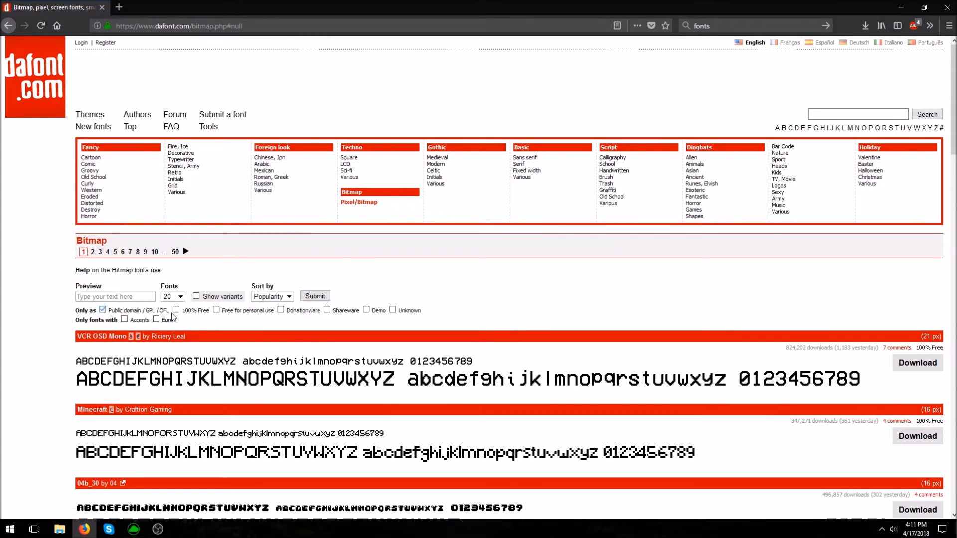
{"action": "left_click", "coordinate": [215, 311]}
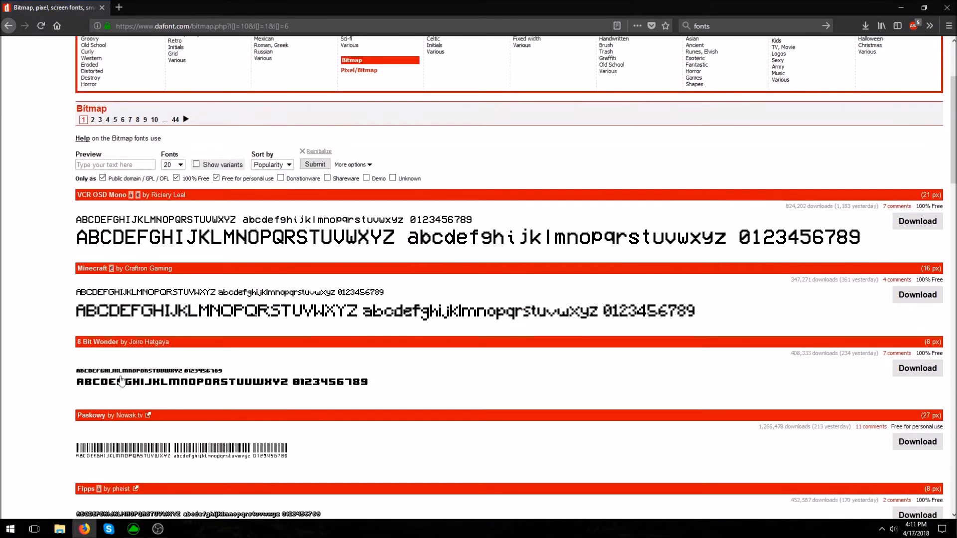
{"action": "mouse_move", "coordinate": [529, 278]}
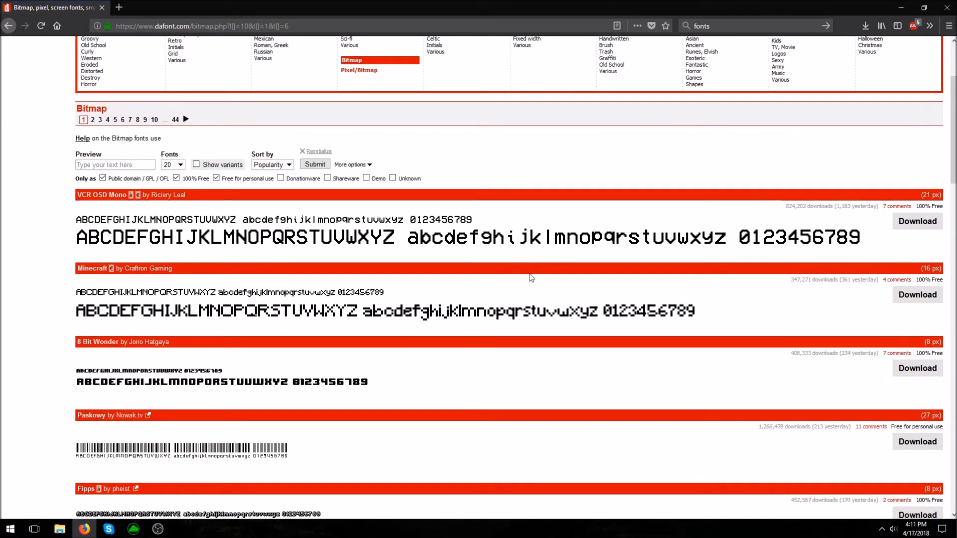
{"action": "scroll", "scroll_direction": "down", "scroll_amount": 3}
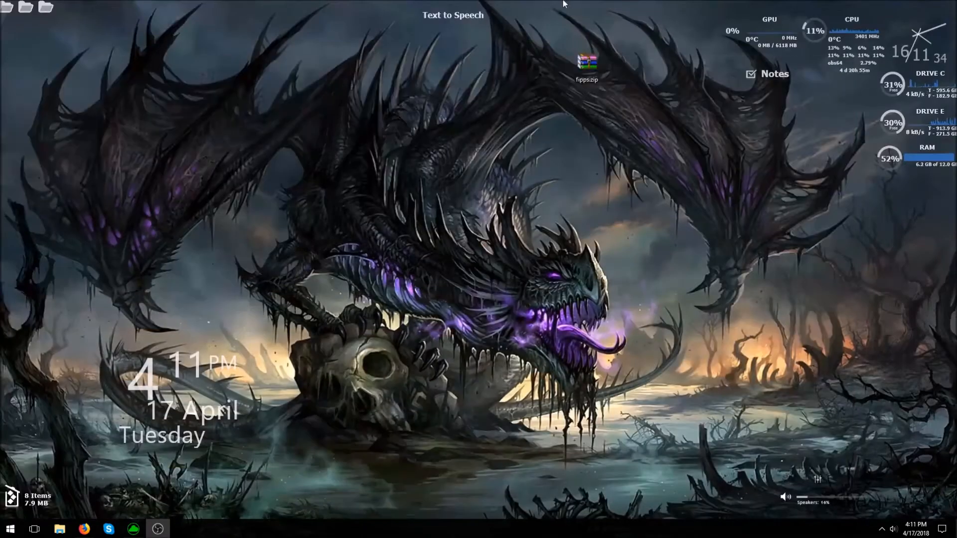
Extract Fipps-Regular.otf from fipps.zip onto the desktop.
{"action": "double_click", "coordinate": [587, 62]}
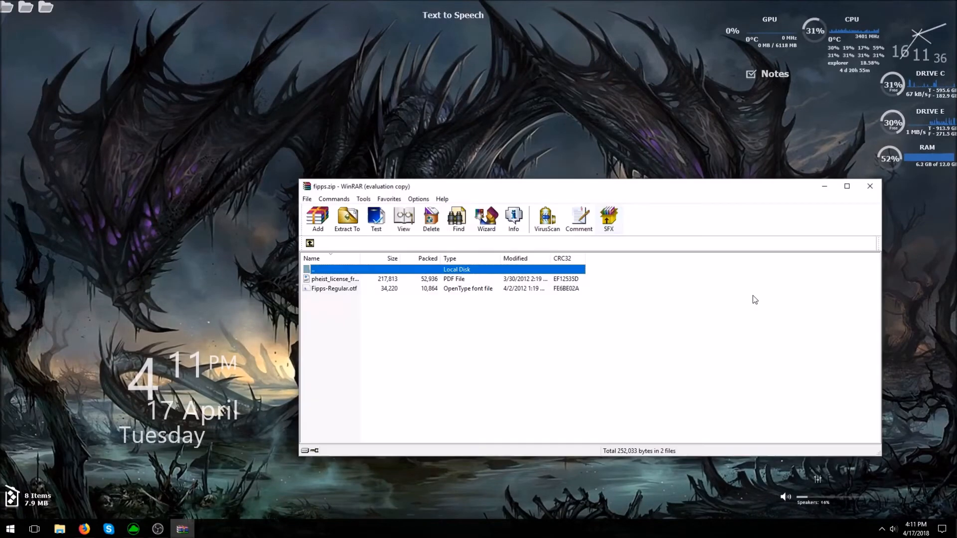
{"action": "left_click", "coordinate": [334, 288]}
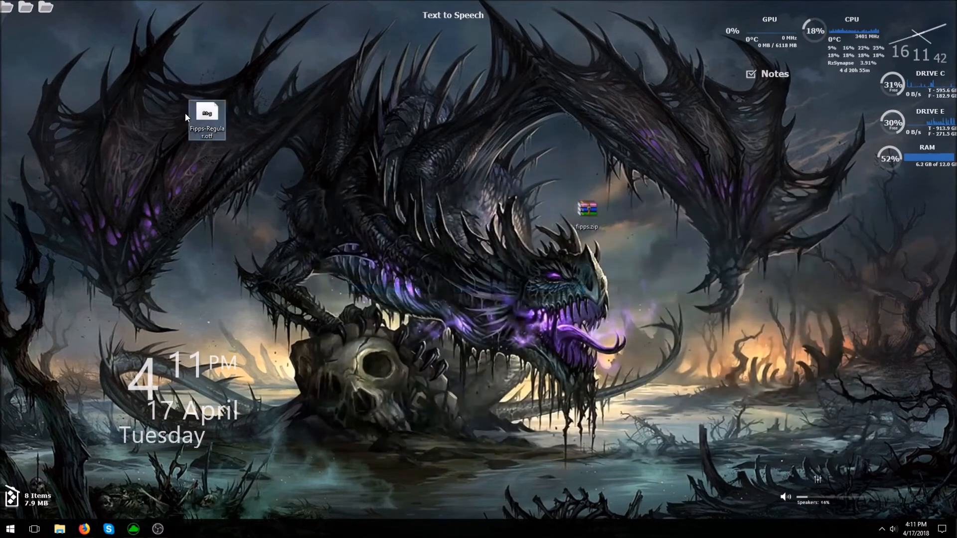
Preview Fipps-Regular.otf, install the Fipps font system-wide, and close the viewer.
{"action": "double_click", "coordinate": [208, 113]}
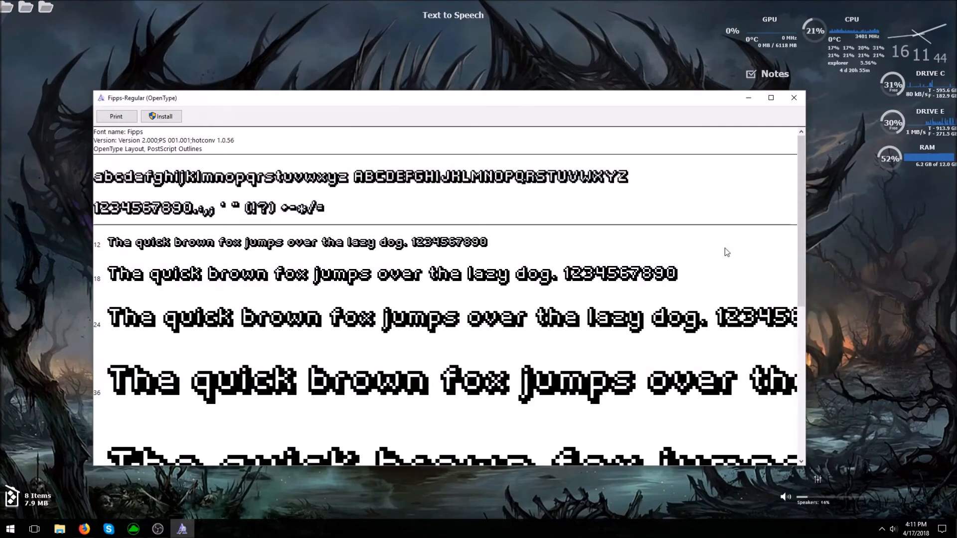
{"action": "scroll", "scroll_direction": "down", "scroll_amount": 3}
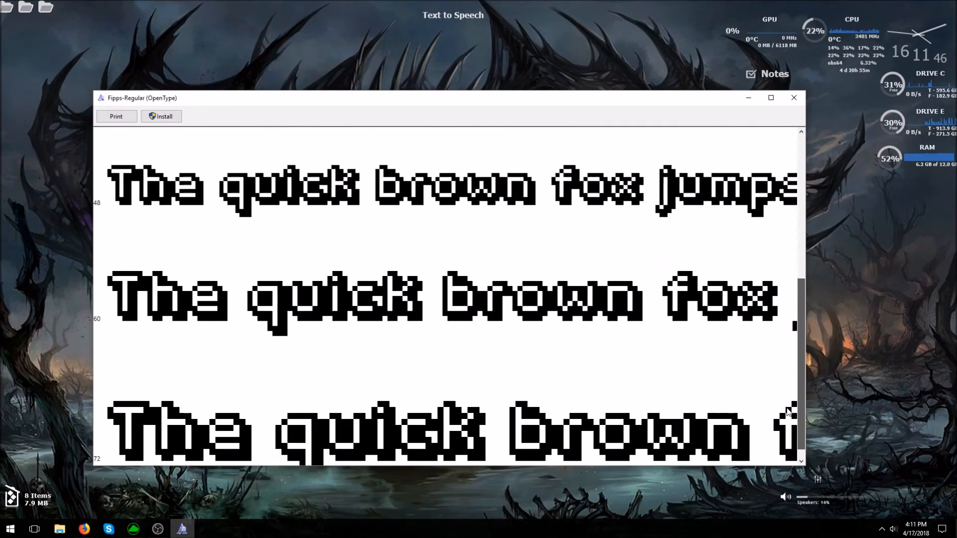
{"action": "scroll", "scroll_direction": "up", "scroll_amount": 3}
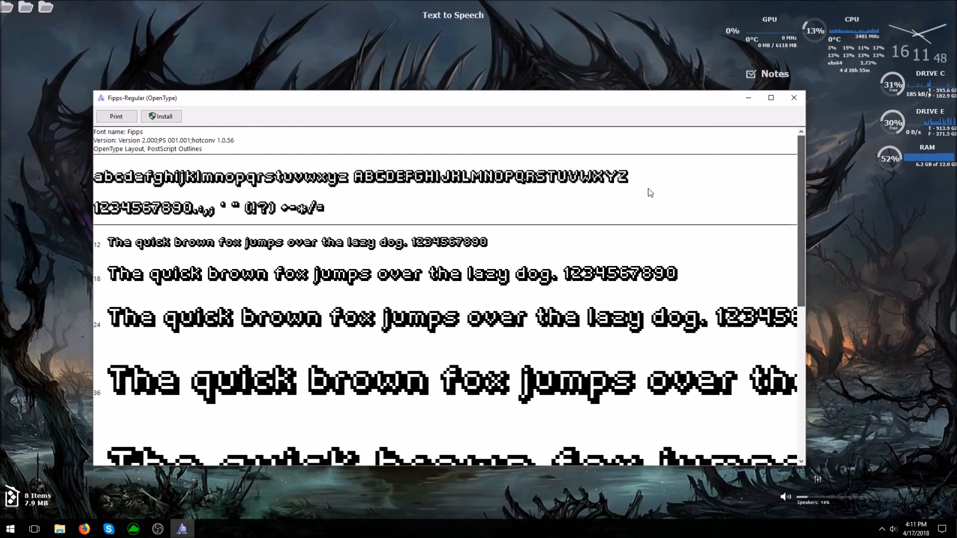
{"action": "left_click", "coordinate": [161, 116]}
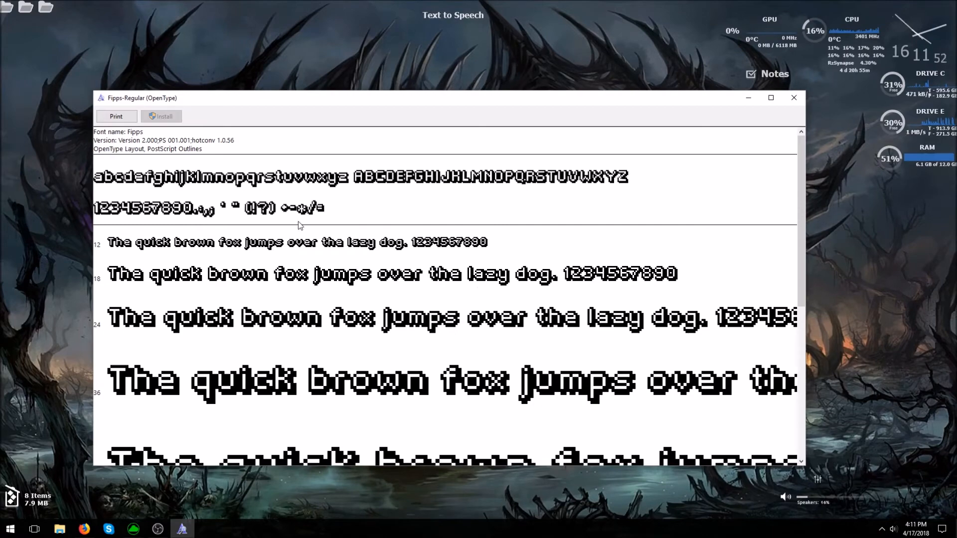
{"action": "left_click", "coordinate": [794, 98]}
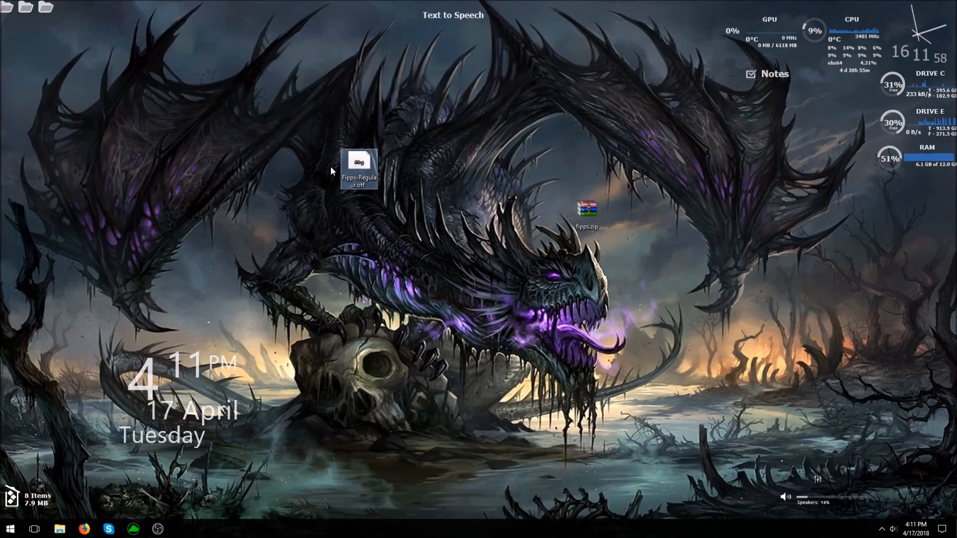
{"action": "mouse_move", "coordinate": [308, 331]}
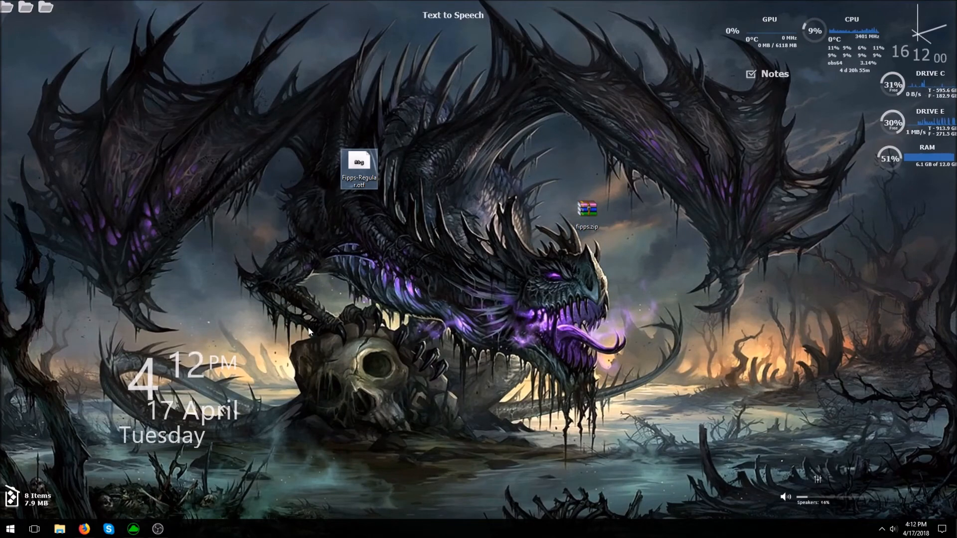
{"action": "mouse_move", "coordinate": [249, 338]}
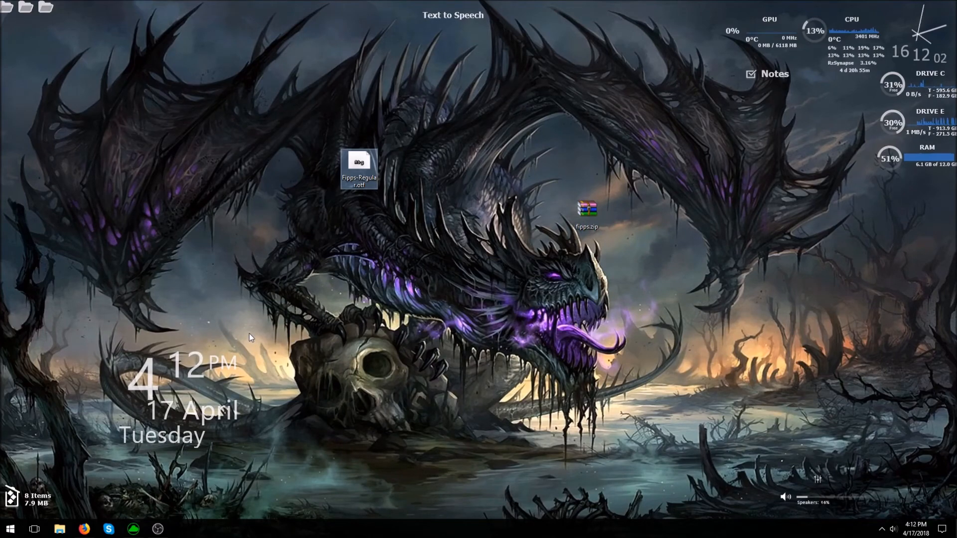